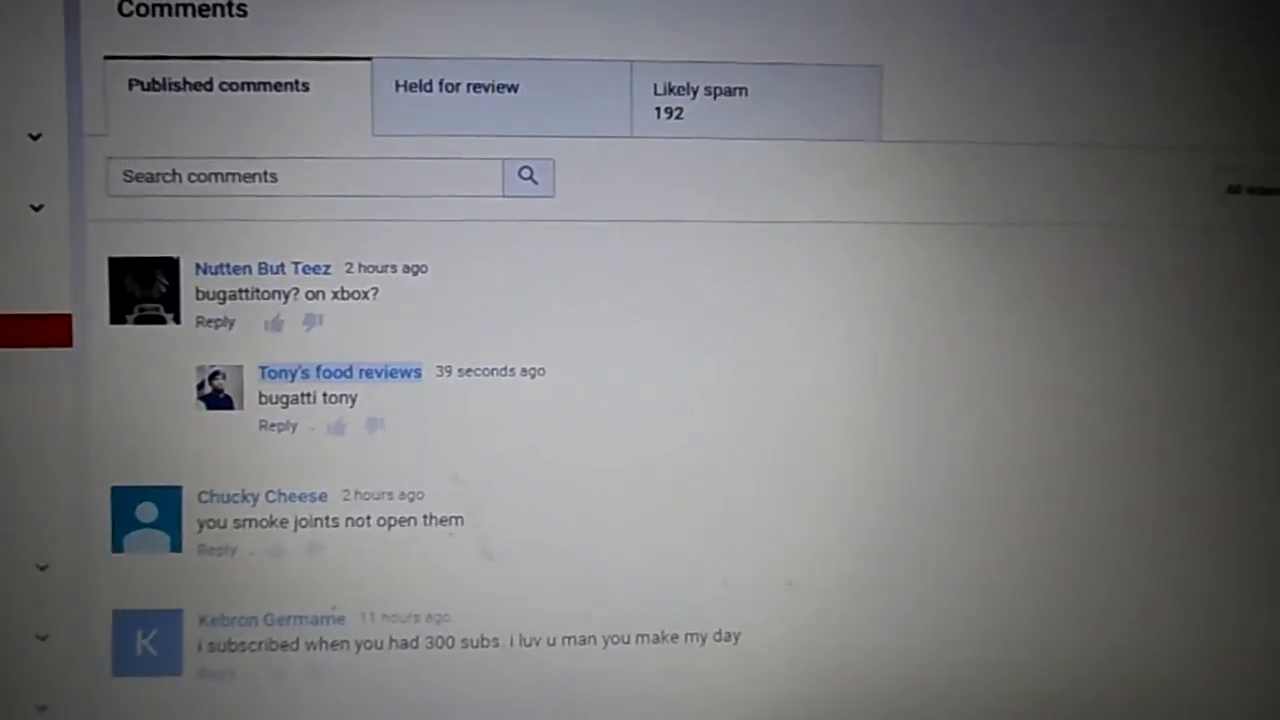
Step: Move from the Comments page to the channel's Messages page listing approved messages
scroll("down", 3)
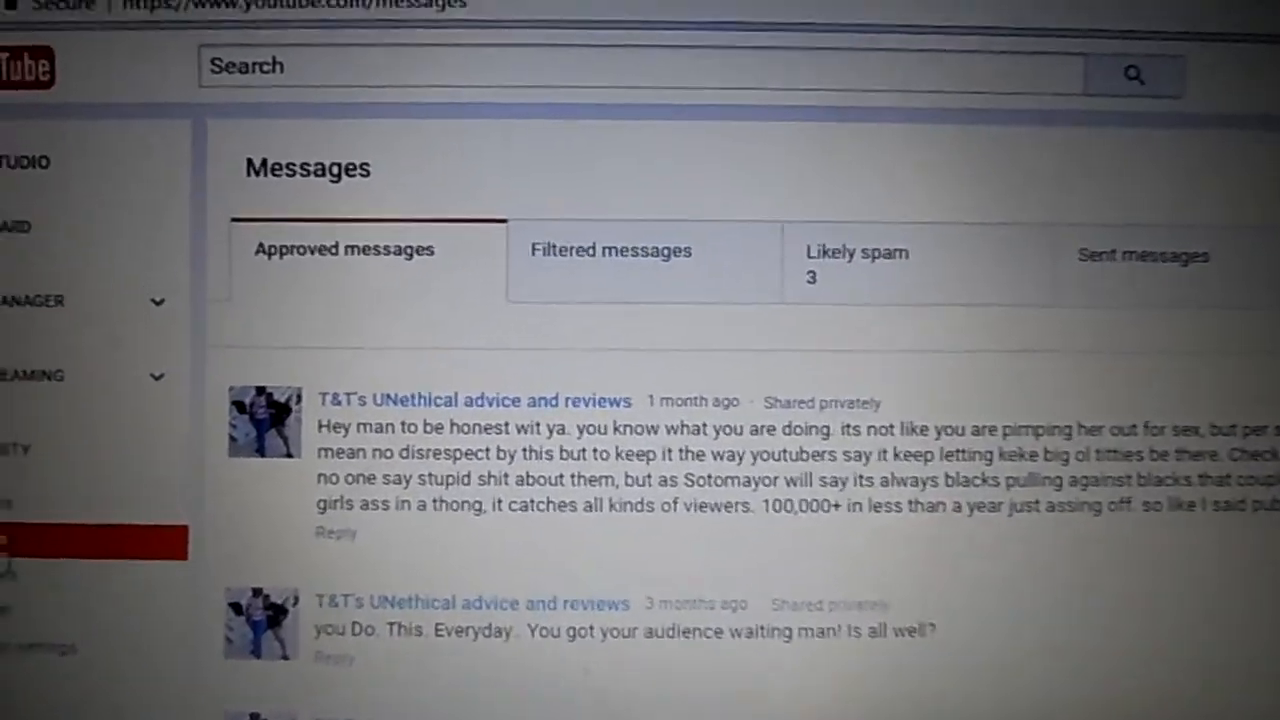
Step: Scroll through the approved messages before switching to the Likely spam list of three messages
scroll("down", 3)
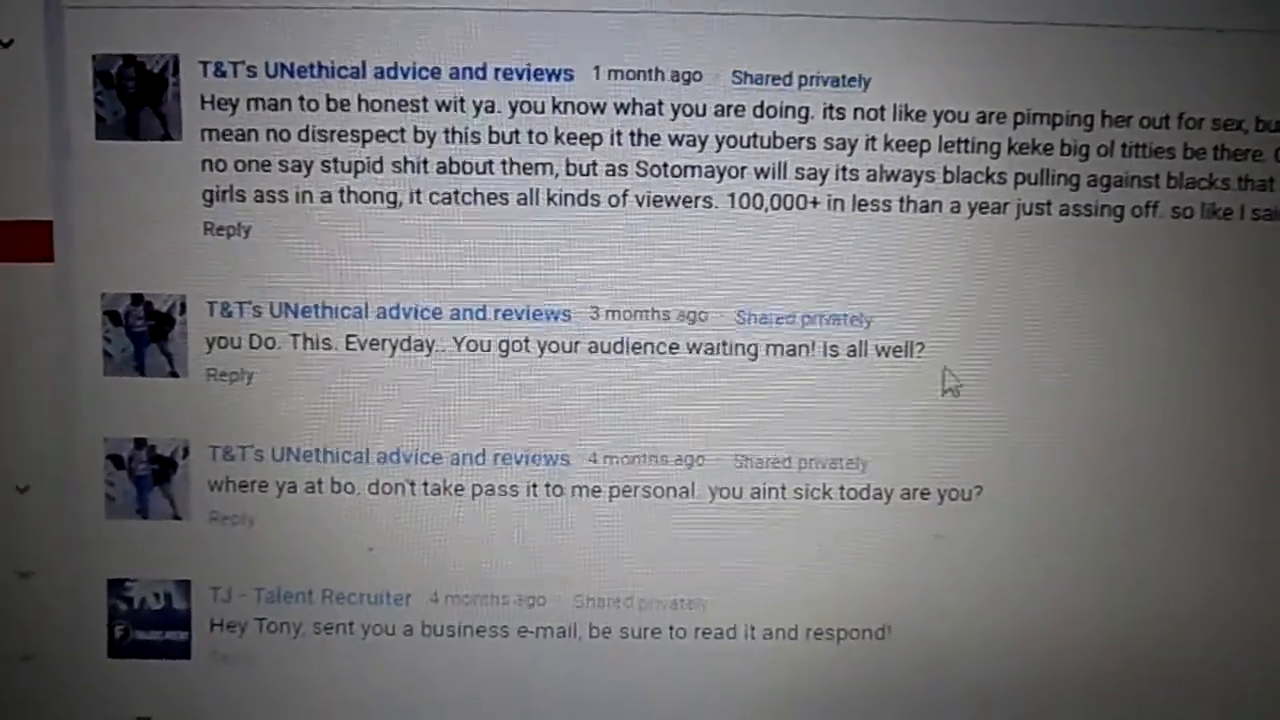
scroll("down", 3)
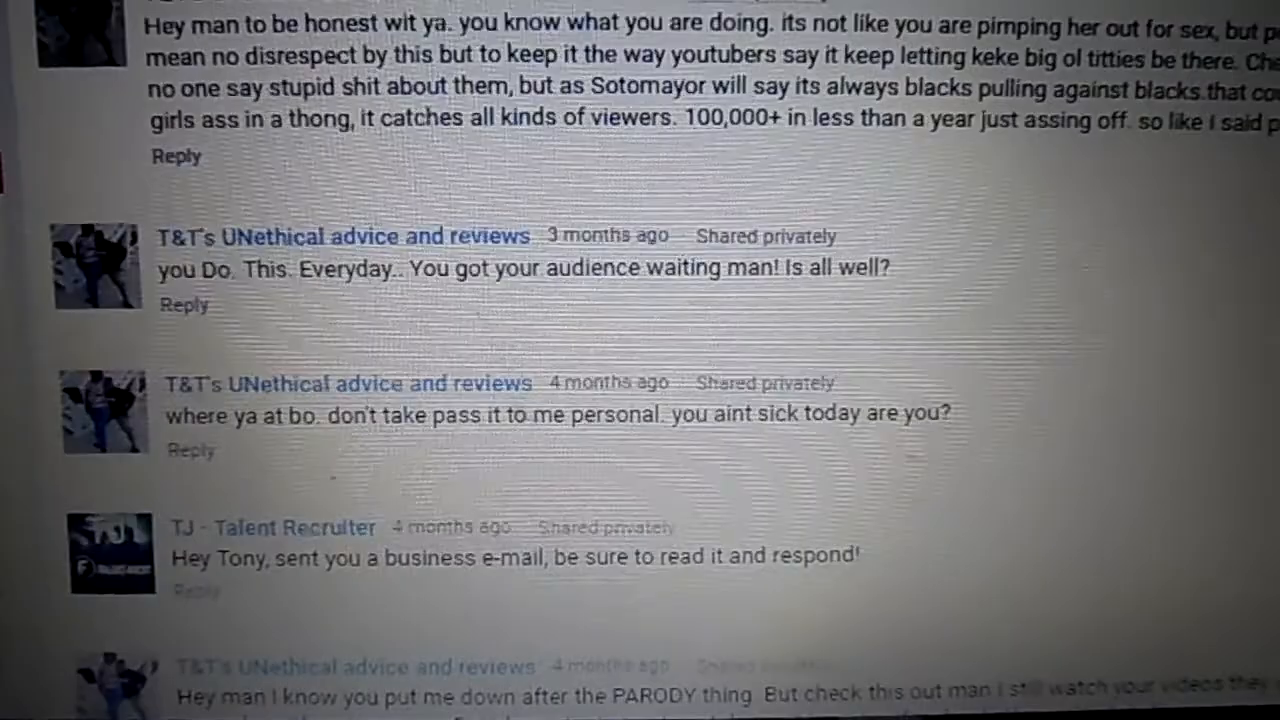
scroll("down", 3)
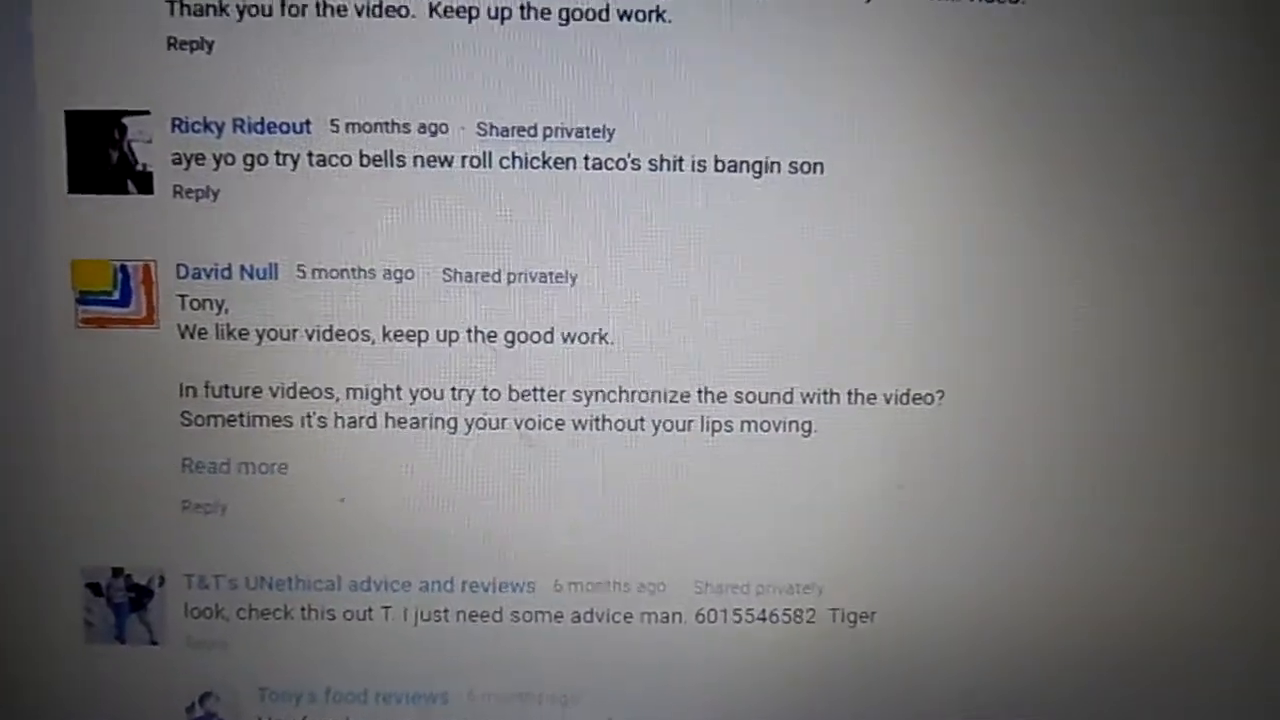
scroll("down", 3)
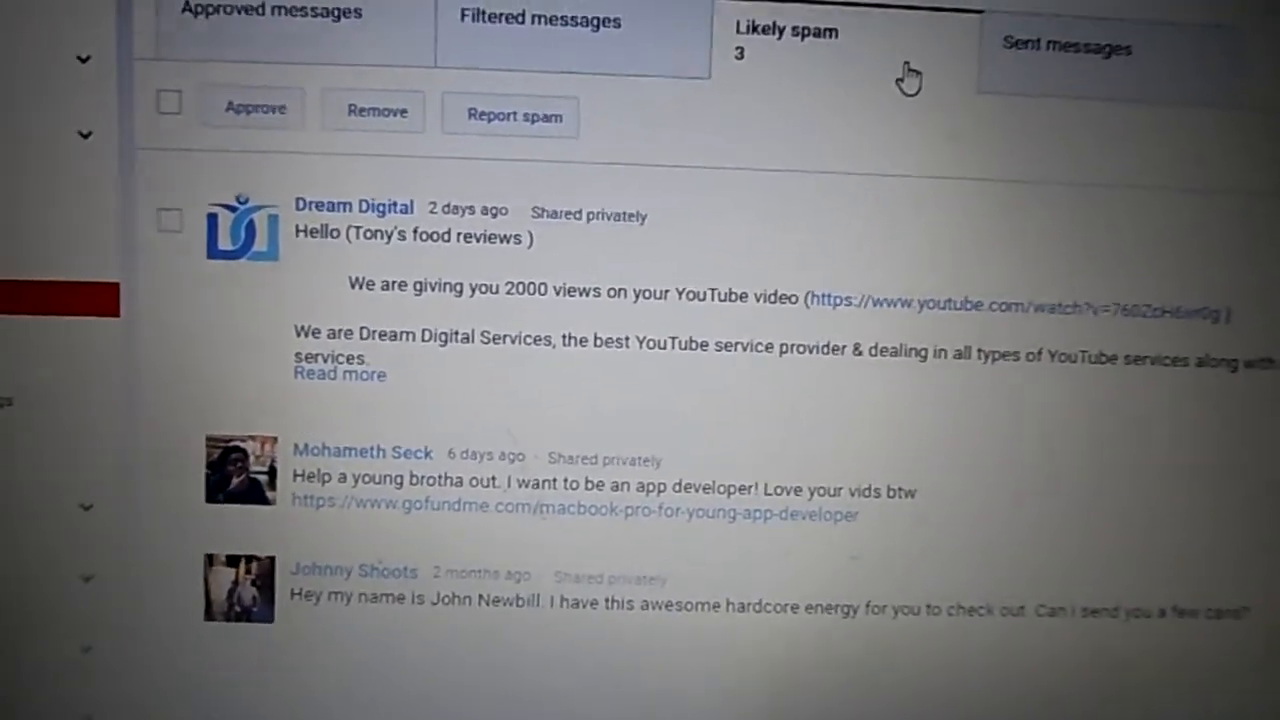
Step: Review the spam messages, then bring up the Google start page in a new tab
scroll("down", 3)
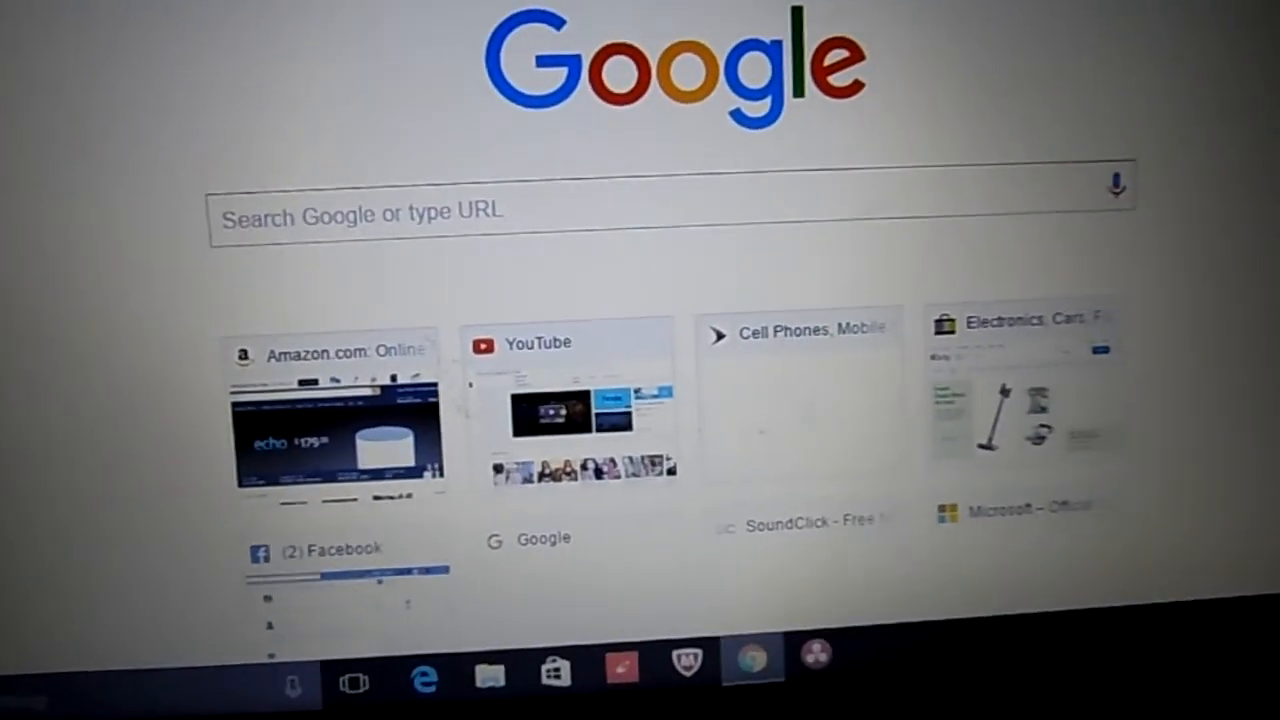
Step: Search Google for 'youtube random comment picker' and reach the Sandra Cires picker site
left_click(660, 210)
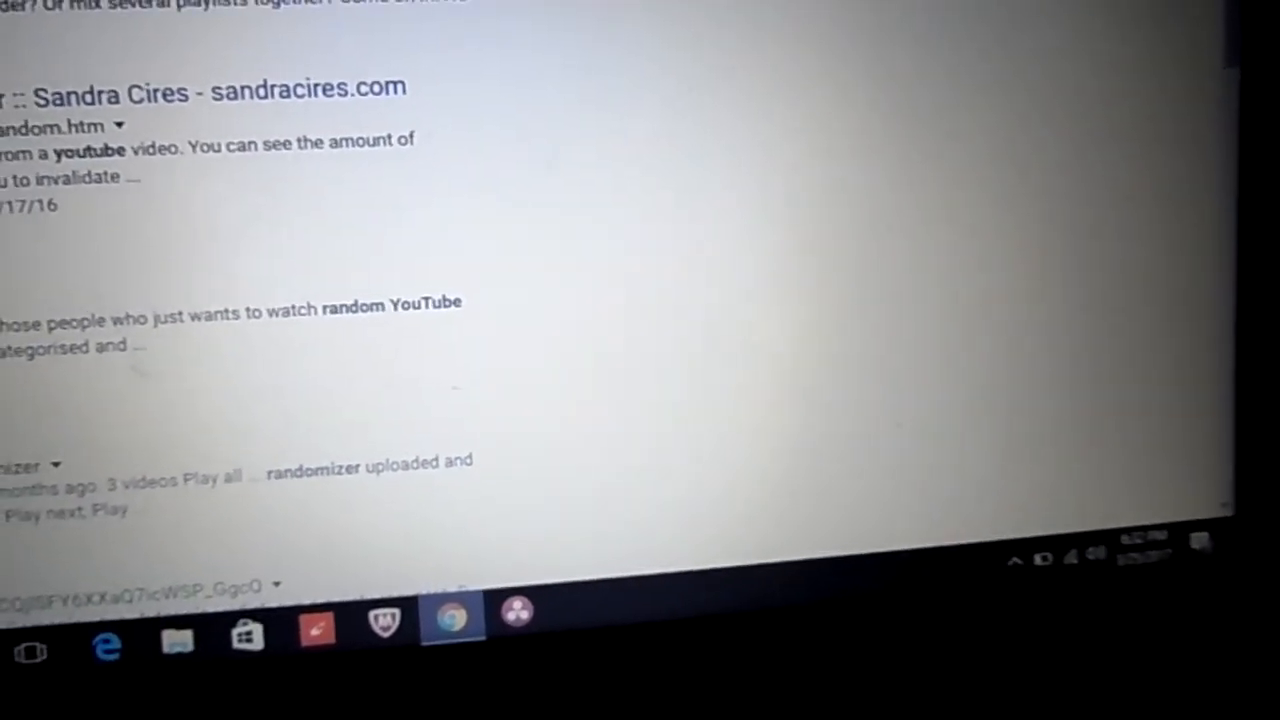
scroll("down", 3)
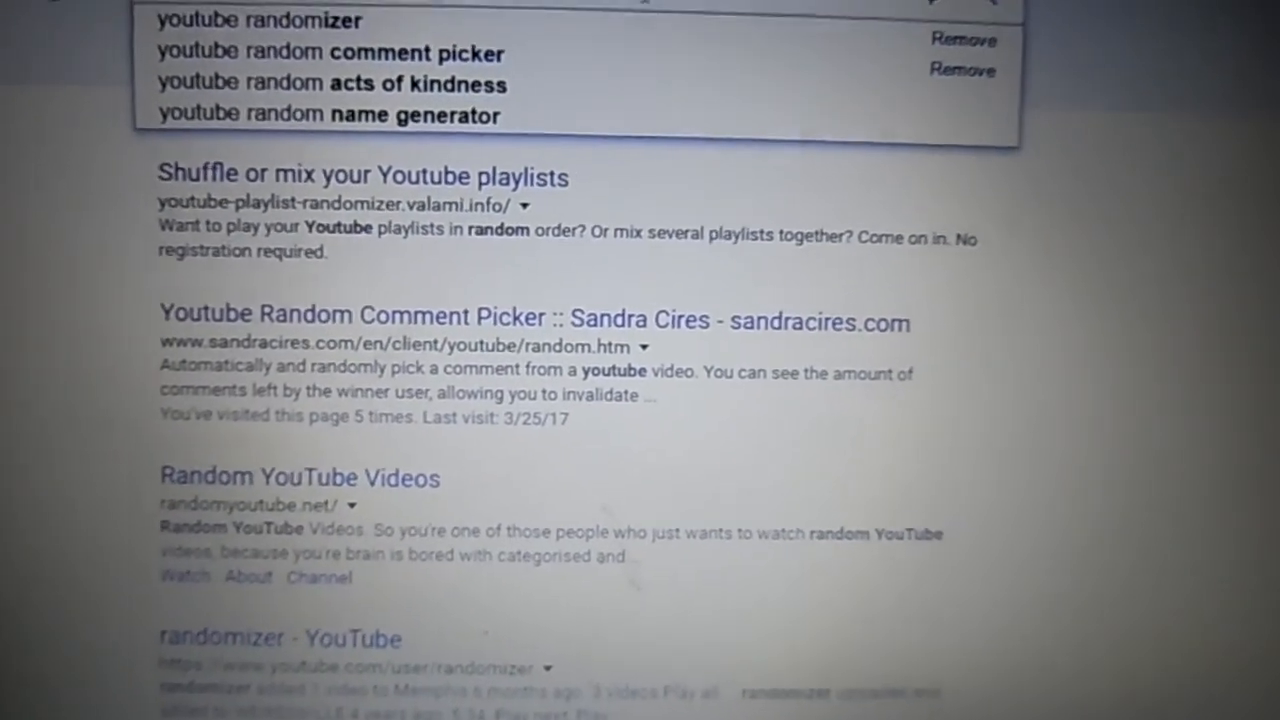
scroll("down", 3)
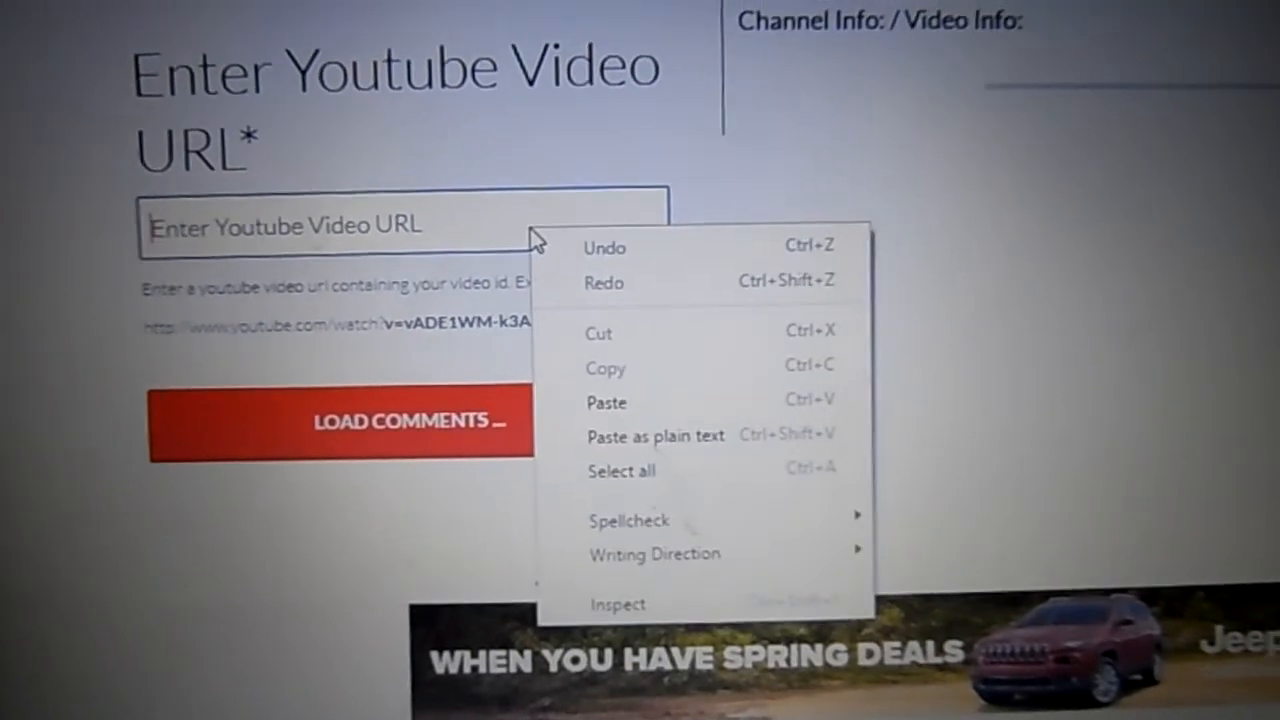
Step: Paste the giveaway video URL and load its comments (140 likes, 109 comments)
left_click(606, 402)
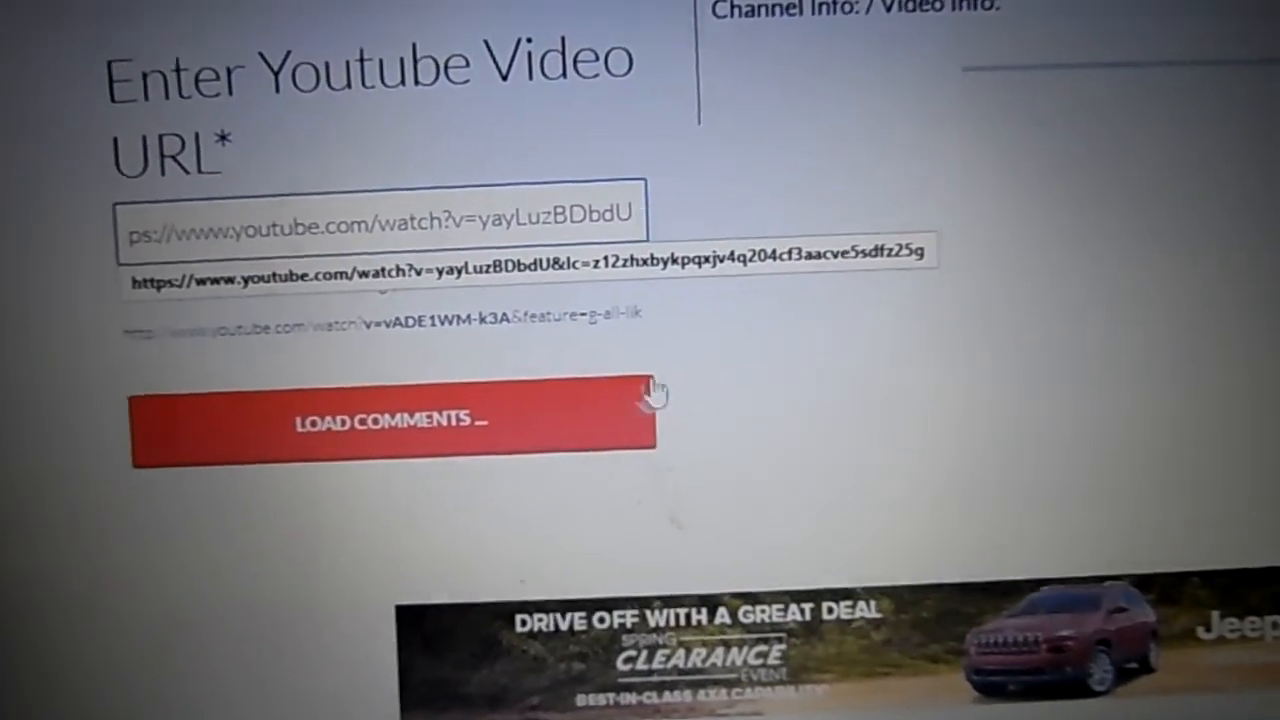
left_click(390, 420)
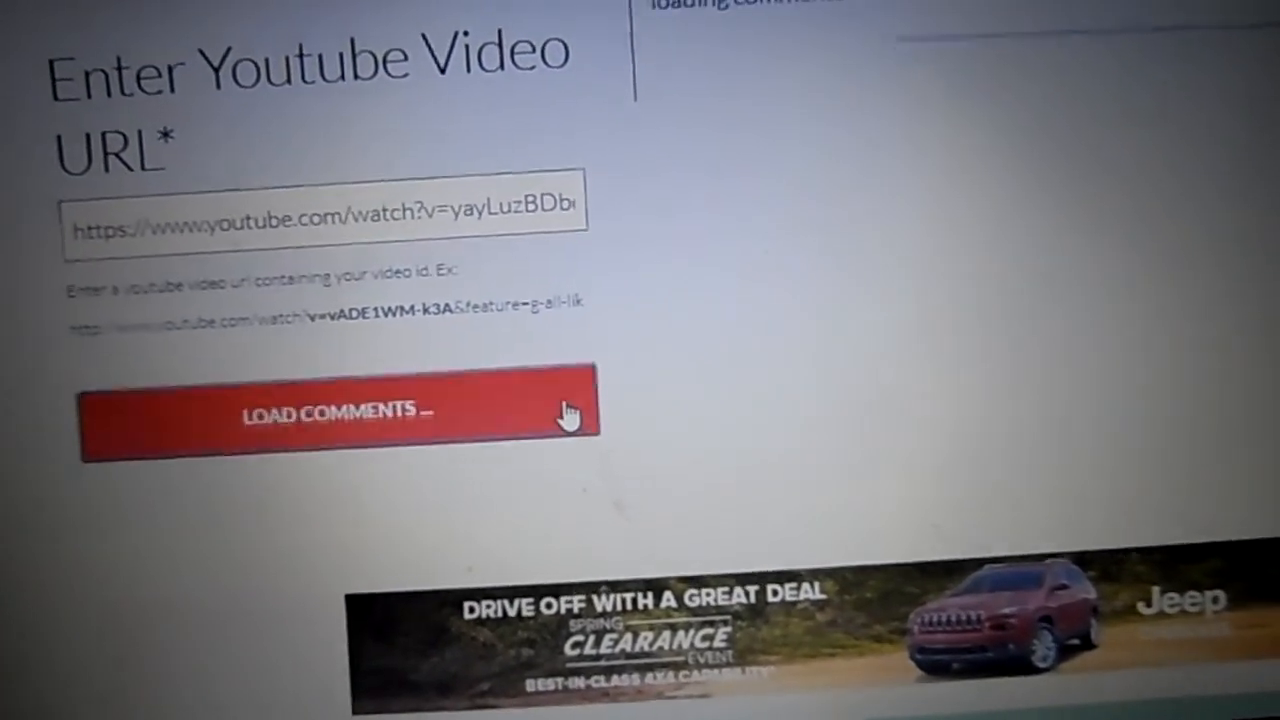
left_click(340, 414)
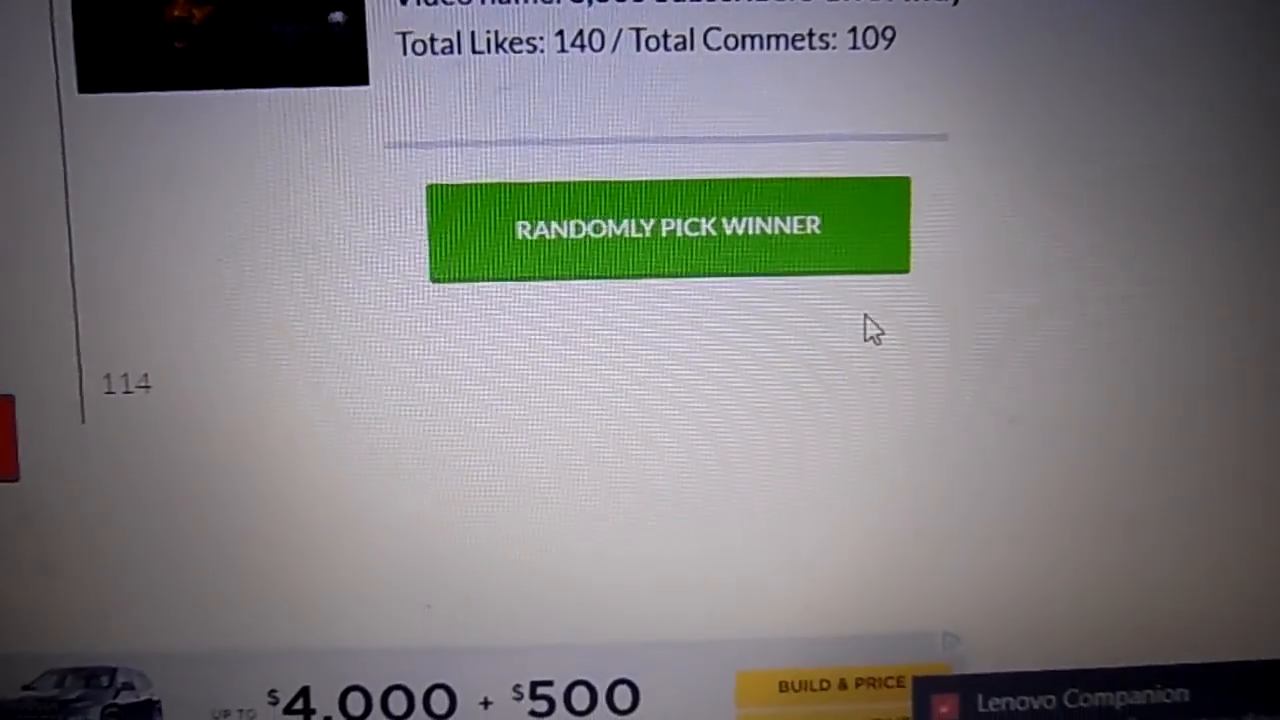
left_click(668, 224)
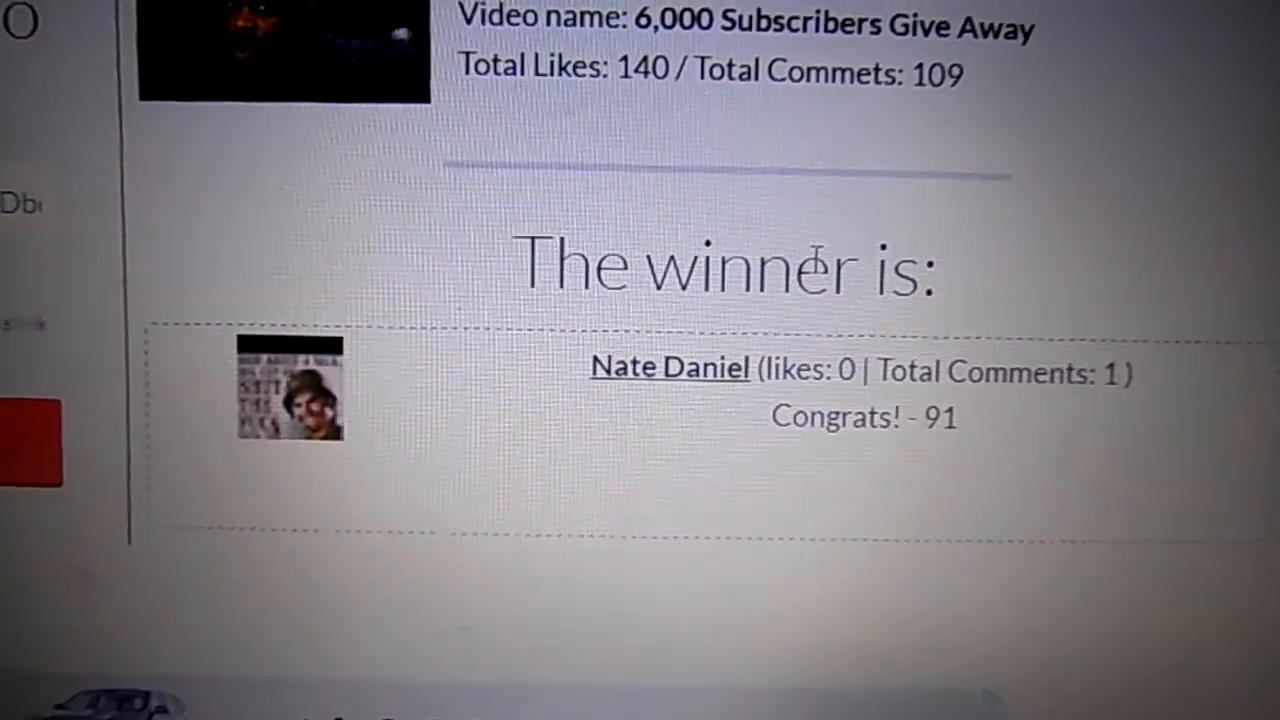
scroll("down", 3)
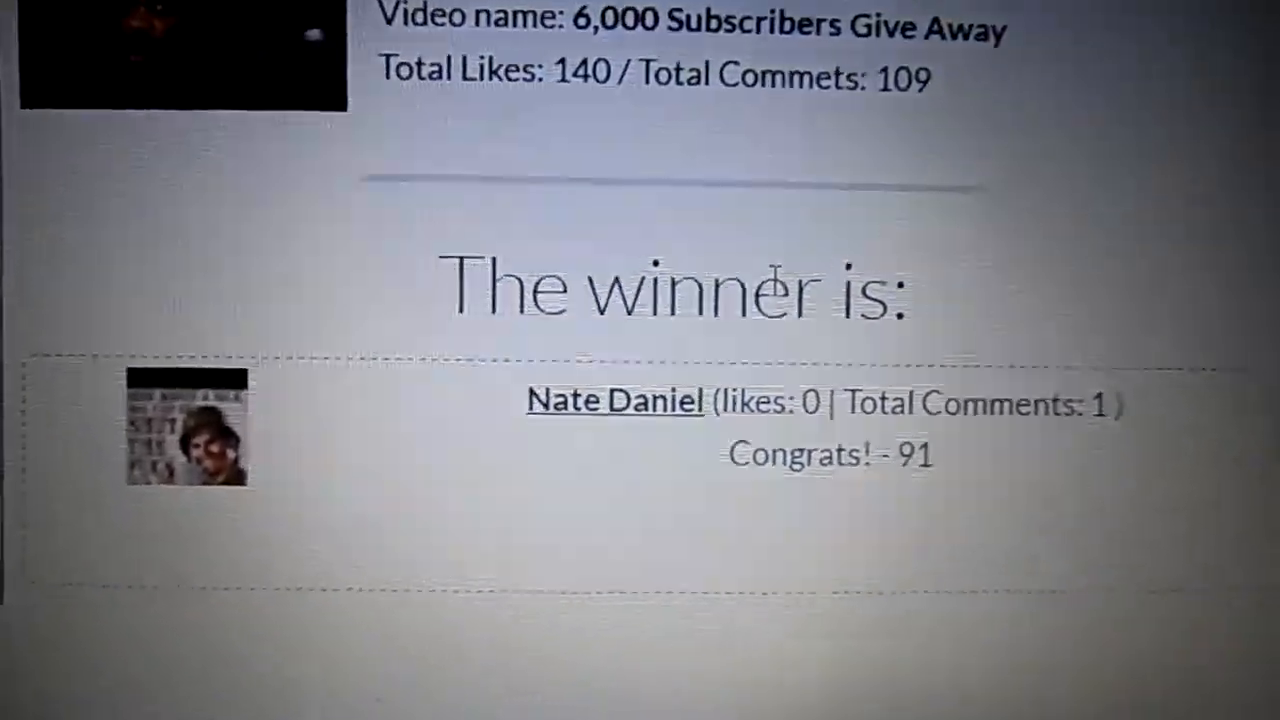
scroll("down", 3)
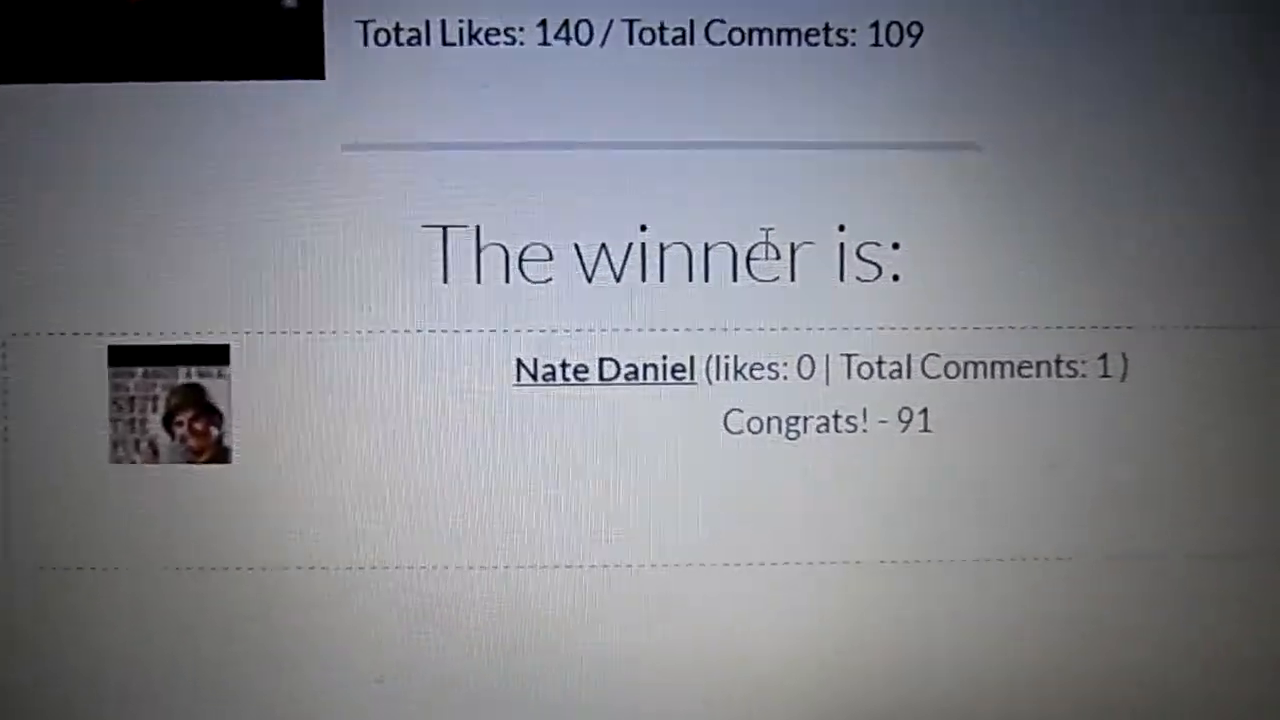